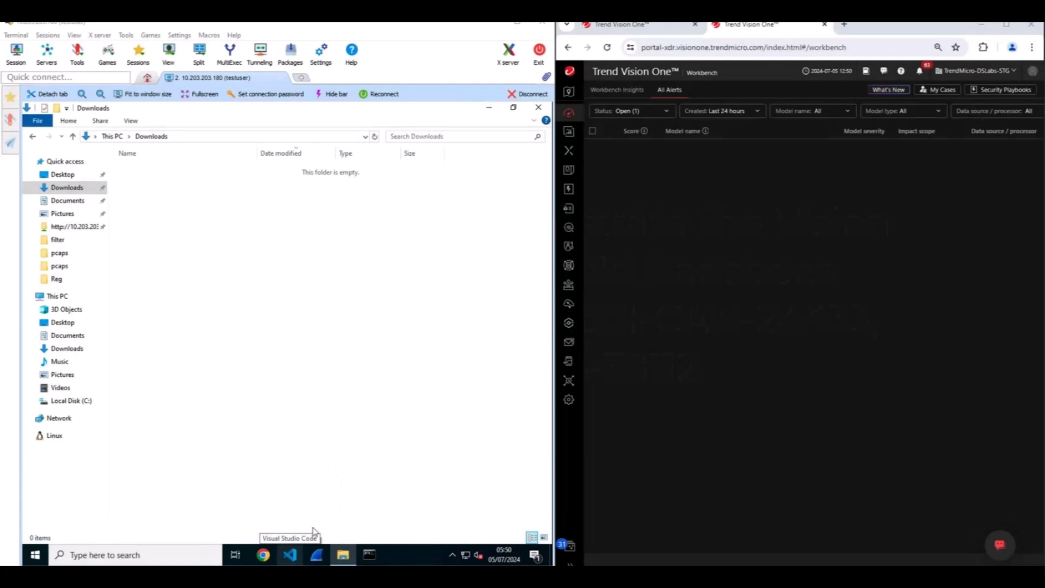
pyautogui.moveTo(264, 554)
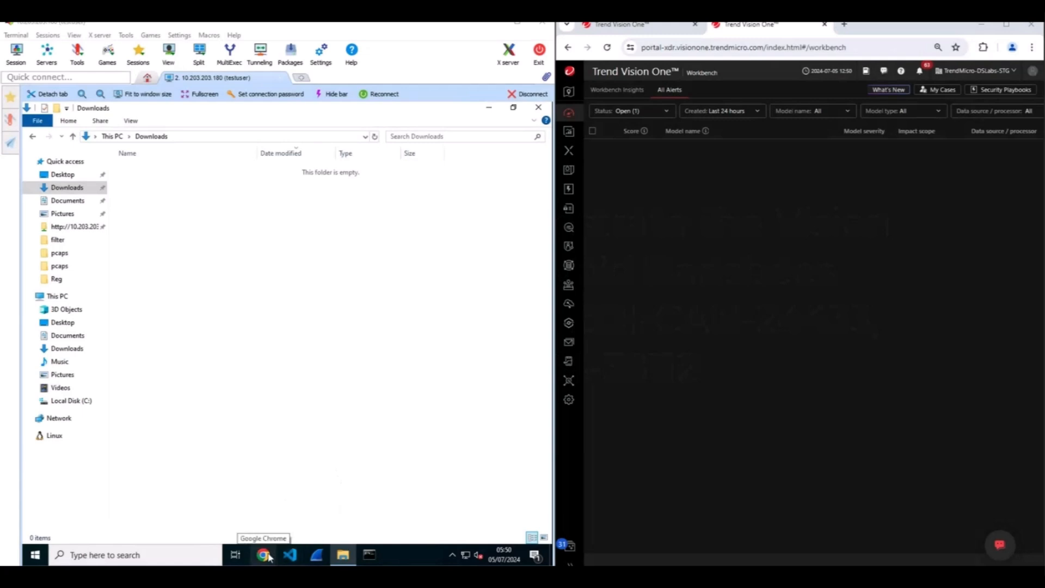
pyautogui.moveTo(296, 195)
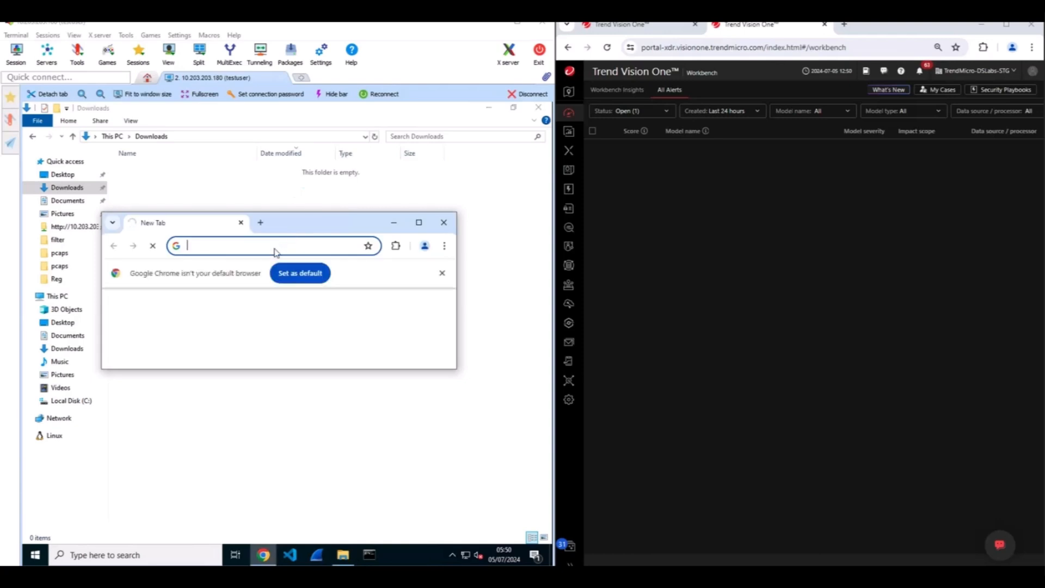
# Step: Navigate Chrome to 10.203.203.210 to reach the download page for Books_A0UJKO.pdf
pyautogui.write('10.203.203.210/download.php')
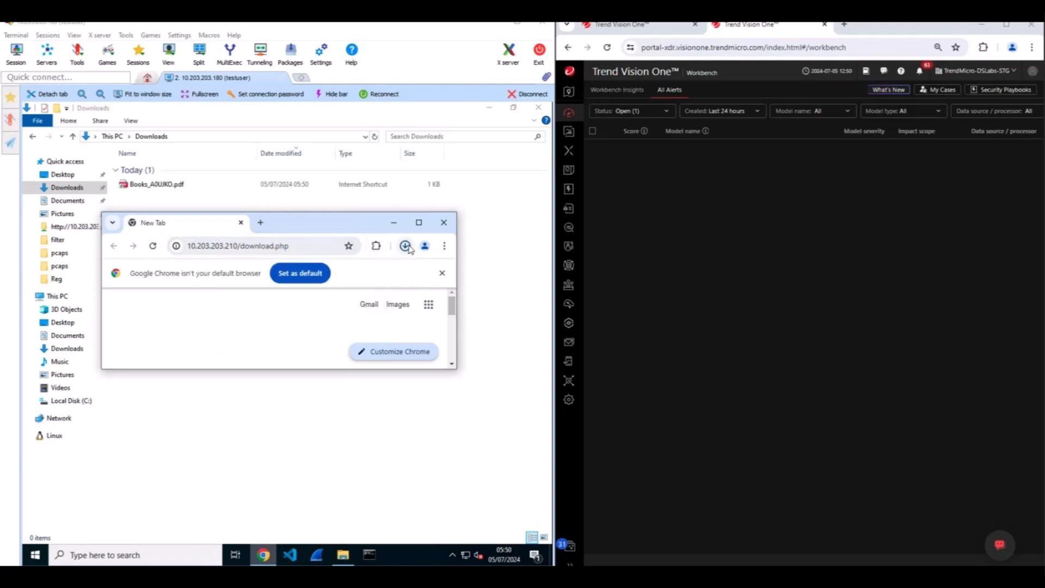
# Step: Close Chrome, open Books_A0UJKO.pdf from Downloads and accept the security warning
pyautogui.click(405, 246)
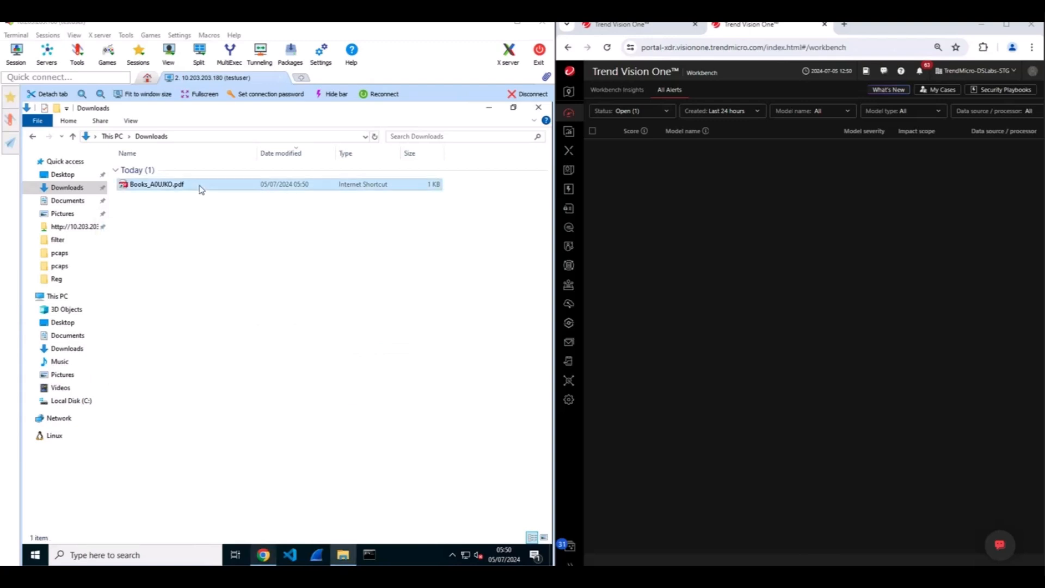
pyautogui.rightClick(157, 184)
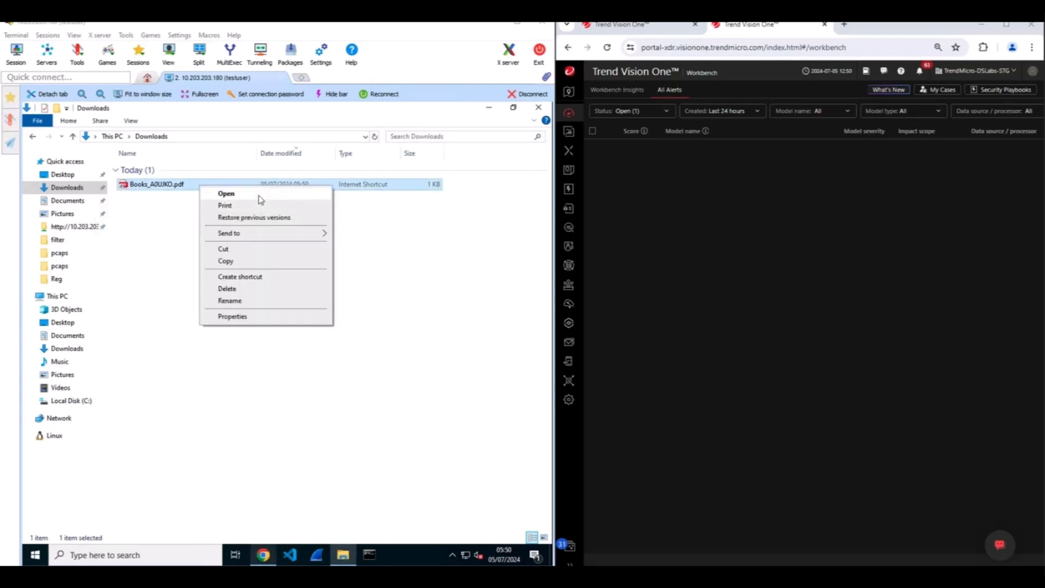
pyautogui.click(226, 194)
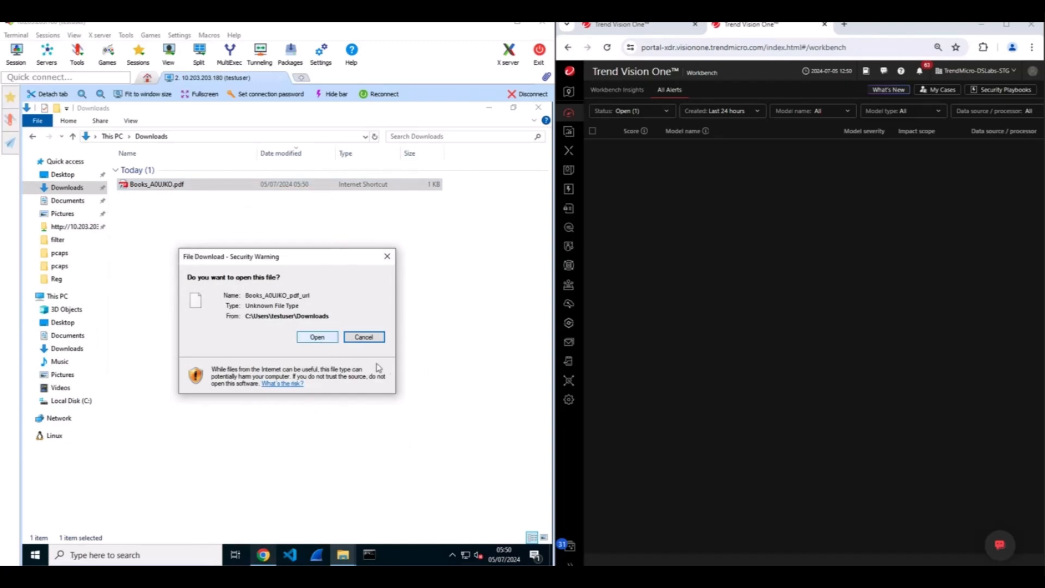
pyautogui.click(363, 336)
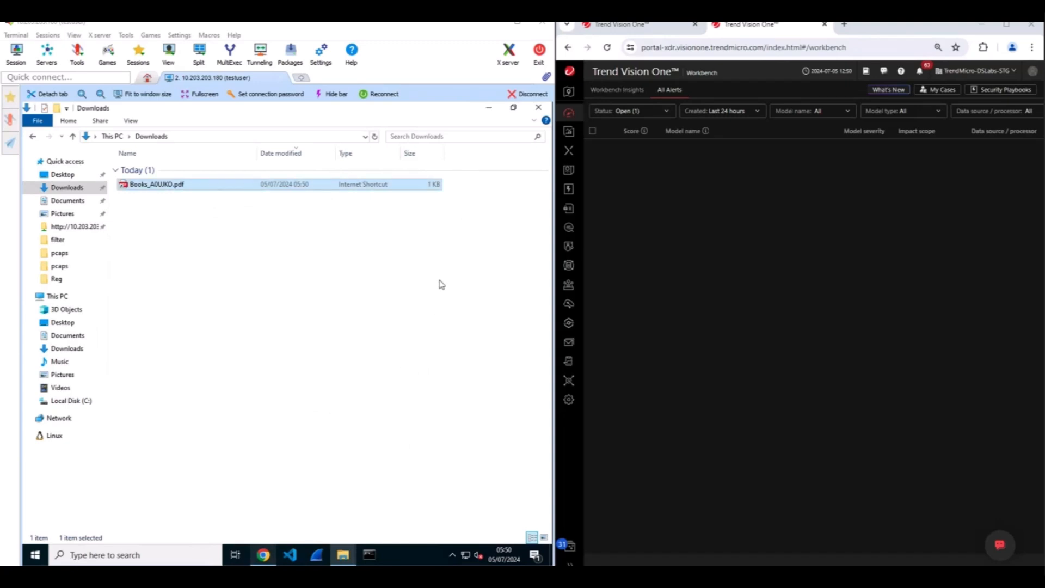
pyautogui.moveTo(442, 281)
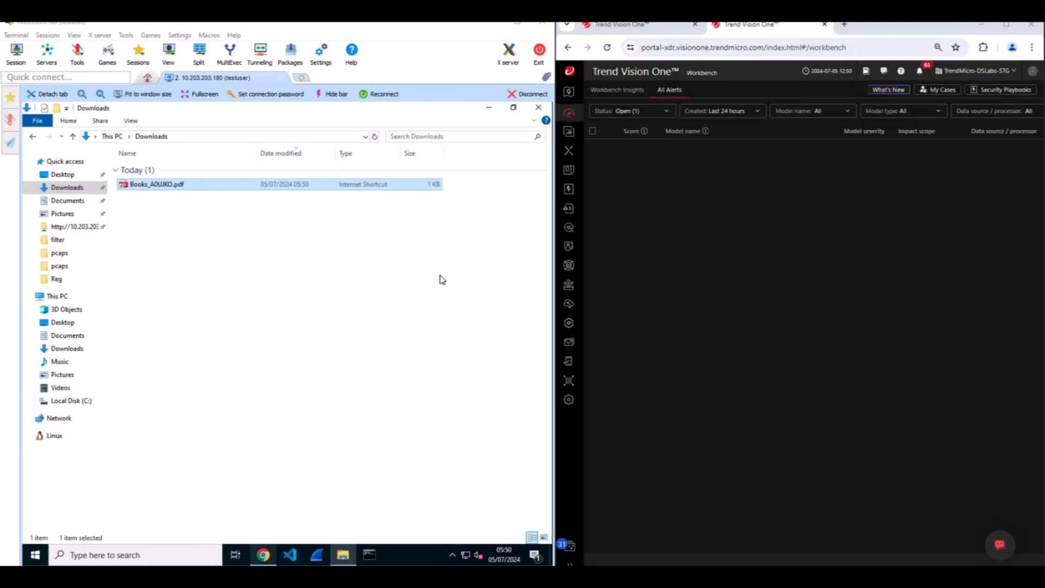
# Step: Launch the Books shortcut and run Books_A0UJKO.pdf.hta from 10.203.203.210 without saving
pyautogui.doubleClick(155, 184)
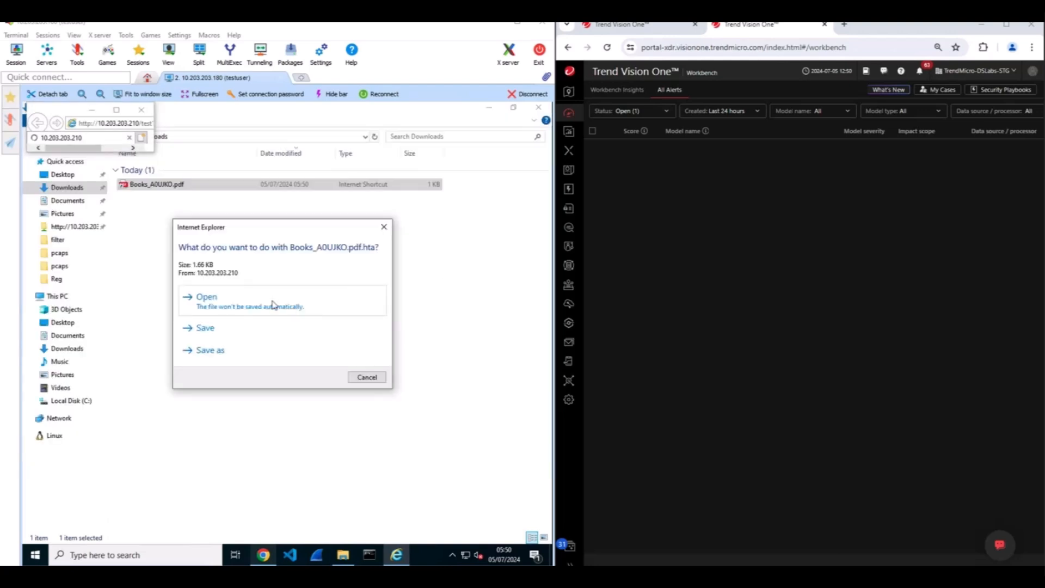
pyautogui.click(367, 377)
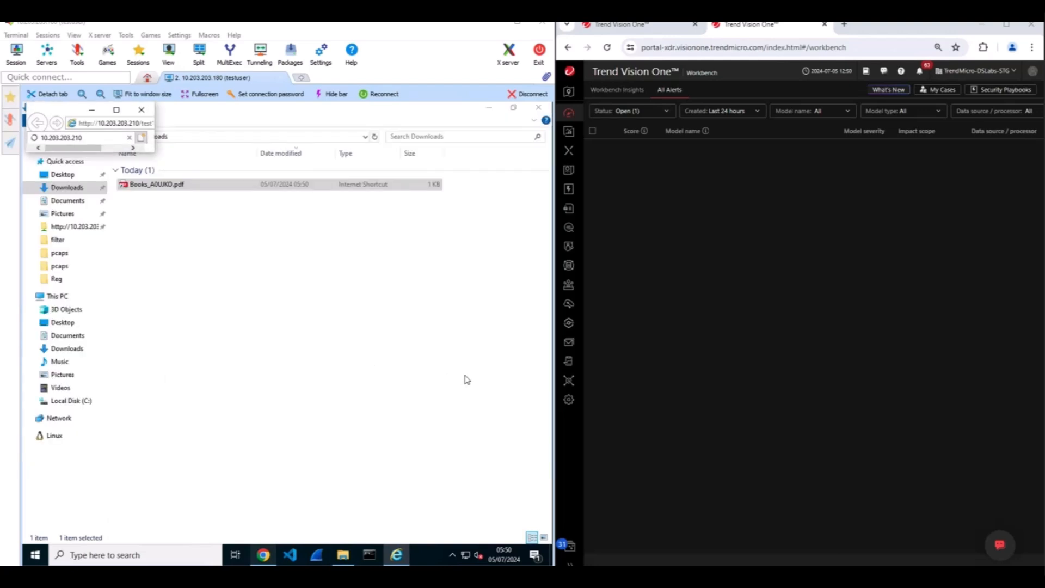
pyautogui.moveTo(470, 393)
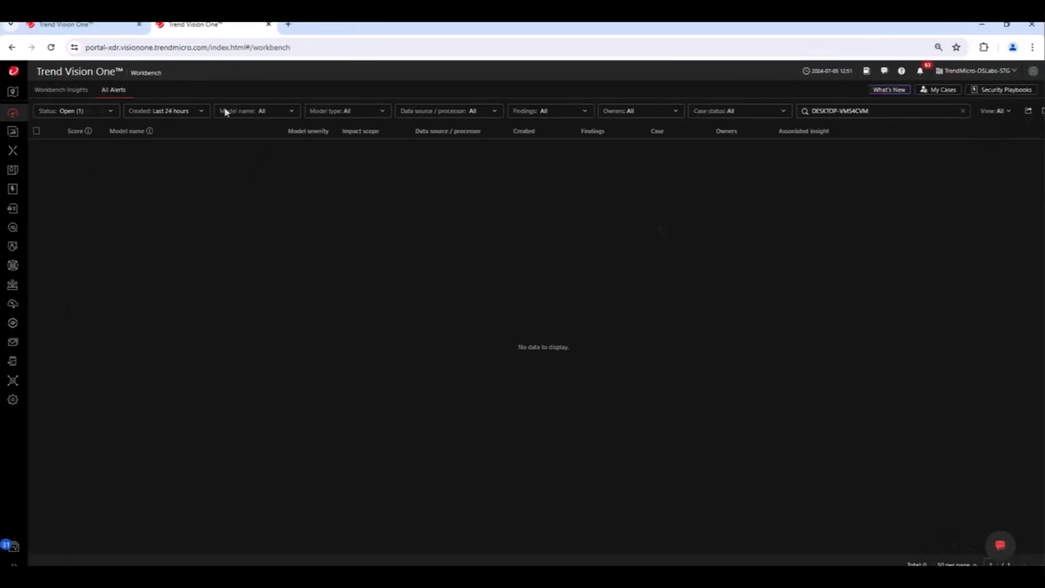
# Step: Search Workbench alerts for DESKTOP-VMS4CVM to surface the ZDI-CAN-24433 remote code execution alert
pyautogui.click(883, 111)
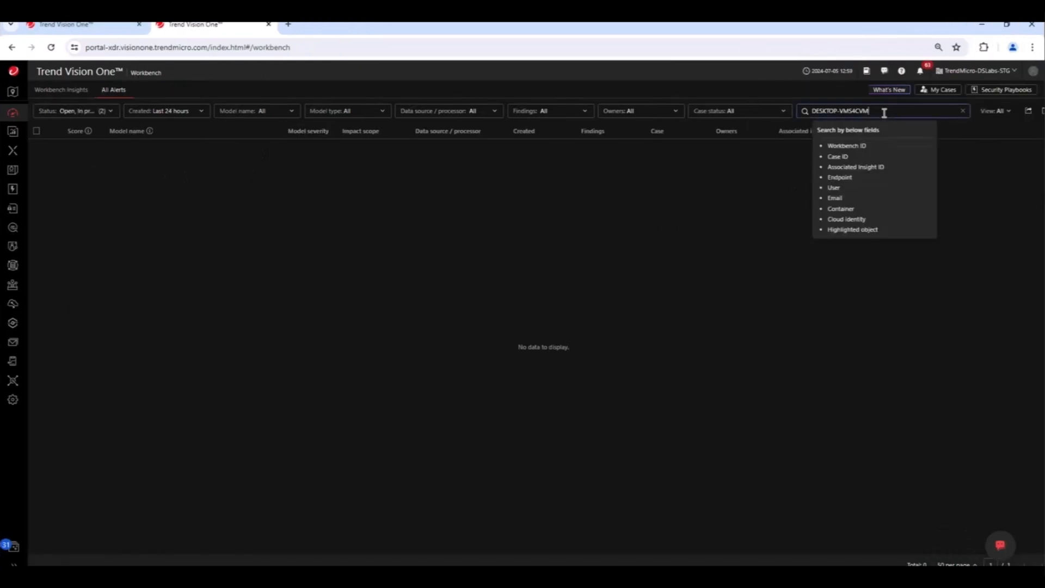
pyautogui.press('Enter')
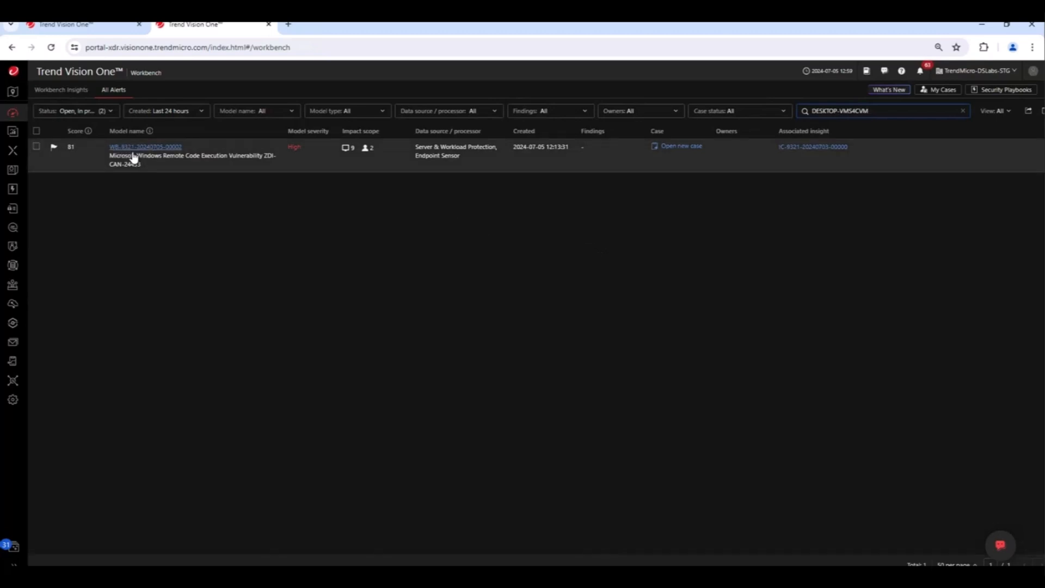
# Step: Open the ZDI-CAN-24433 alert in a new tab, skip the MFA prompt and collapse the expanded highlight
pyautogui.rightClick(145, 147)
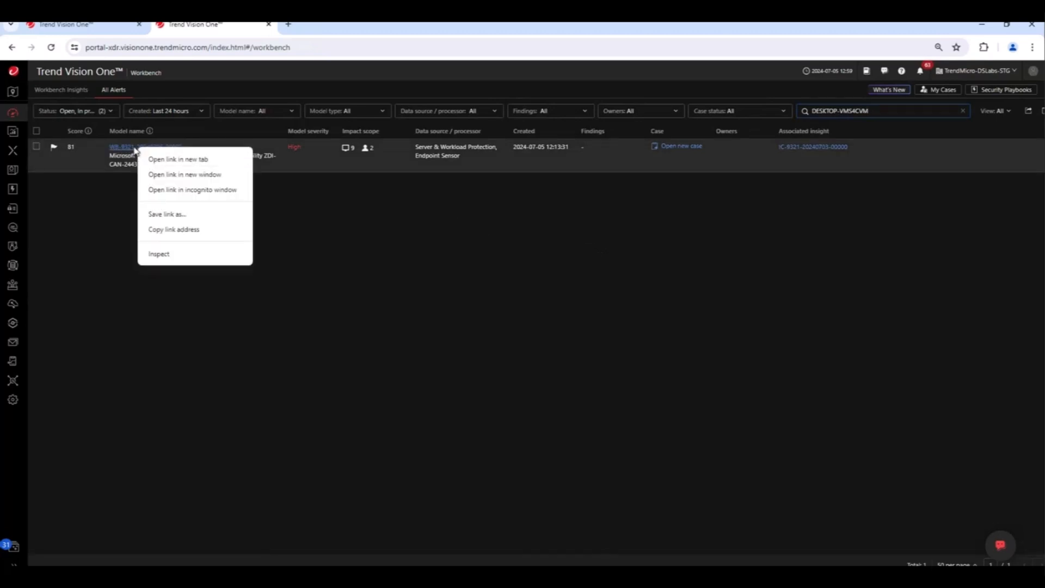
pyautogui.click(178, 159)
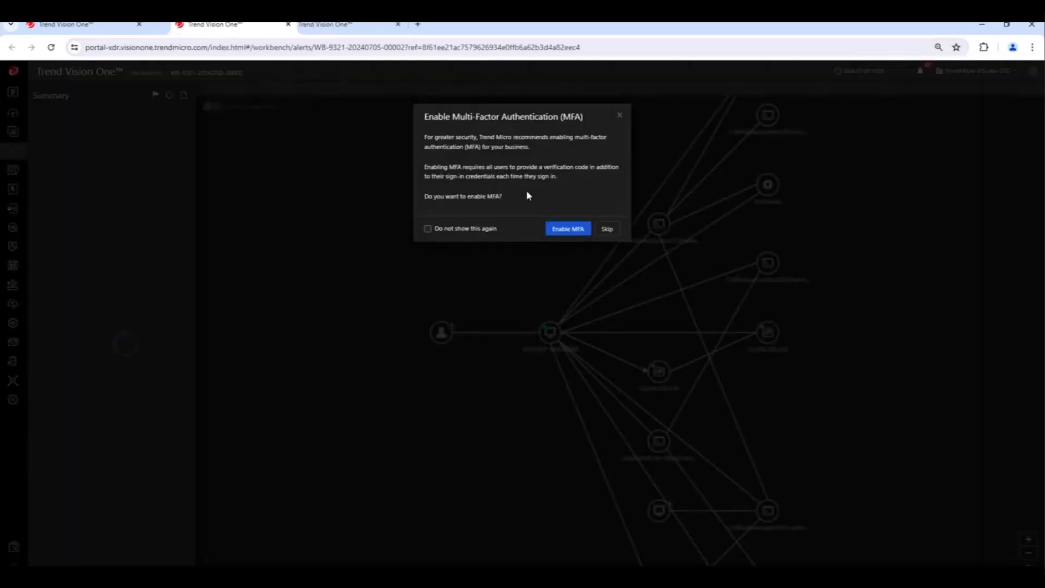
pyautogui.click(606, 228)
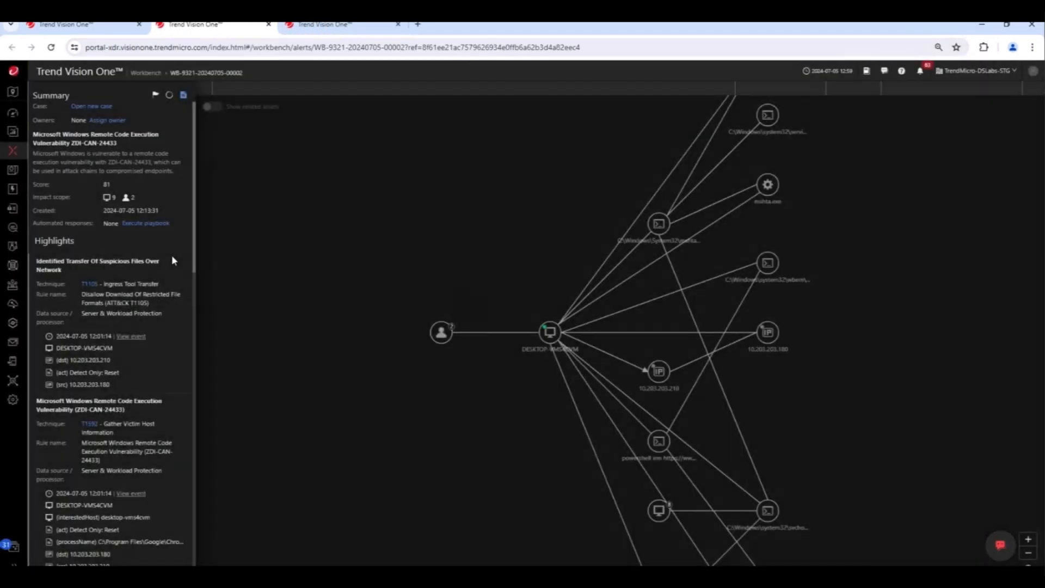
pyautogui.click(97, 266)
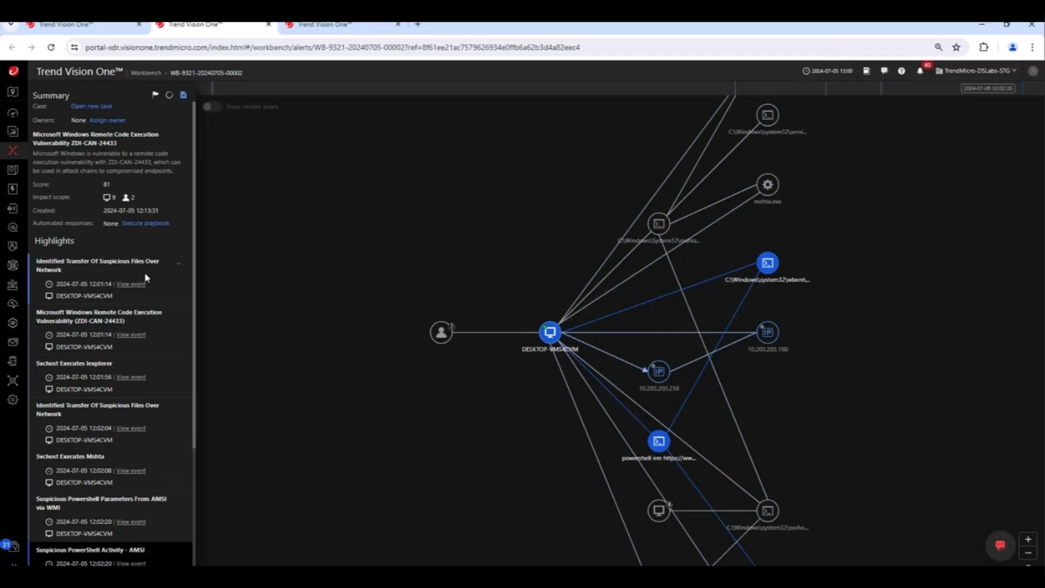
pyautogui.moveTo(160, 412)
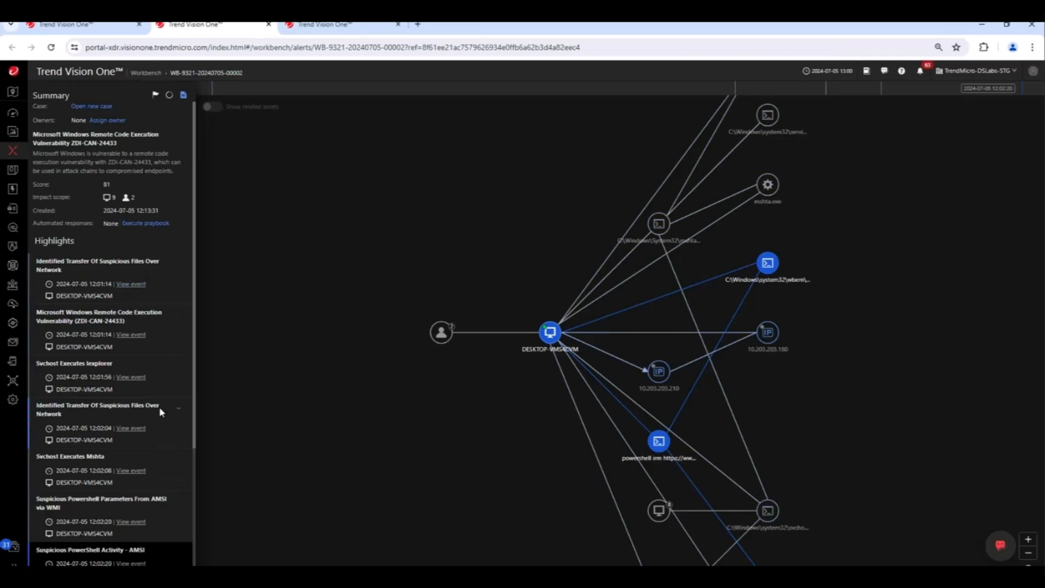
# Step: Expand the second Identified Transfer Of Suspicious Files highlight and scroll to the Svchost Executes Iexplore details
pyautogui.click(97, 408)
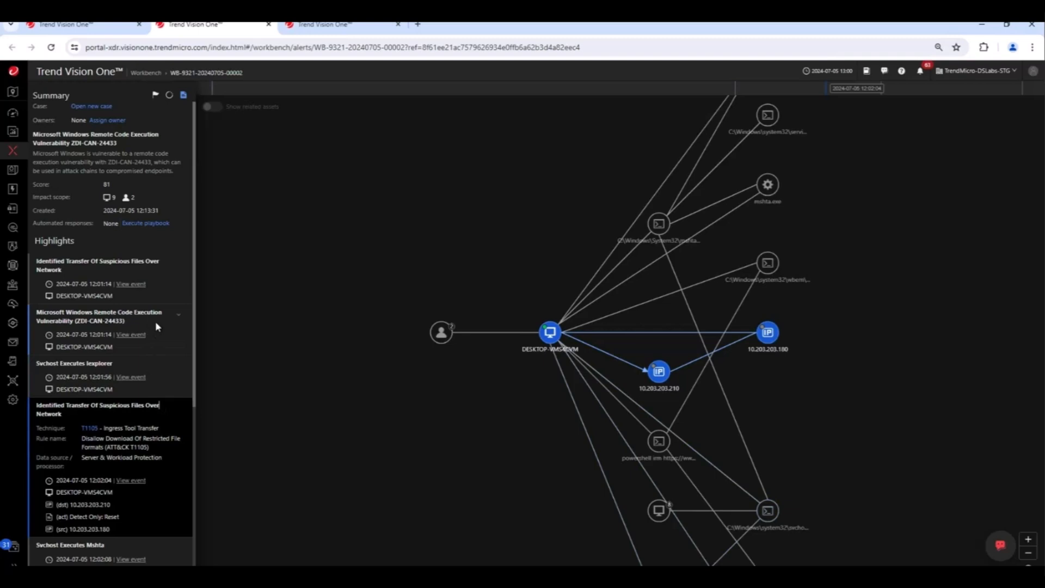
pyautogui.moveTo(166, 272)
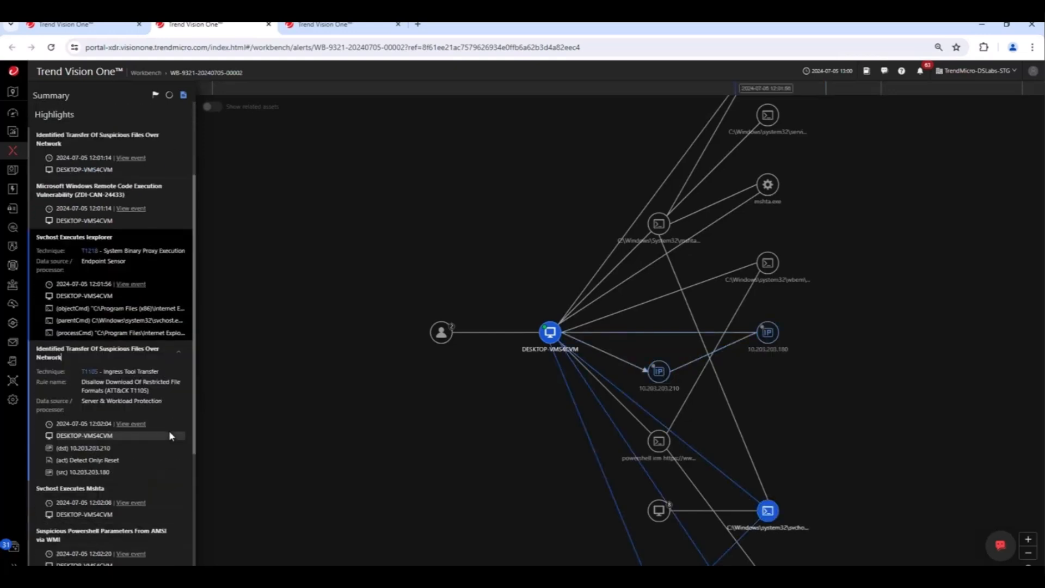
pyautogui.scroll(-3)
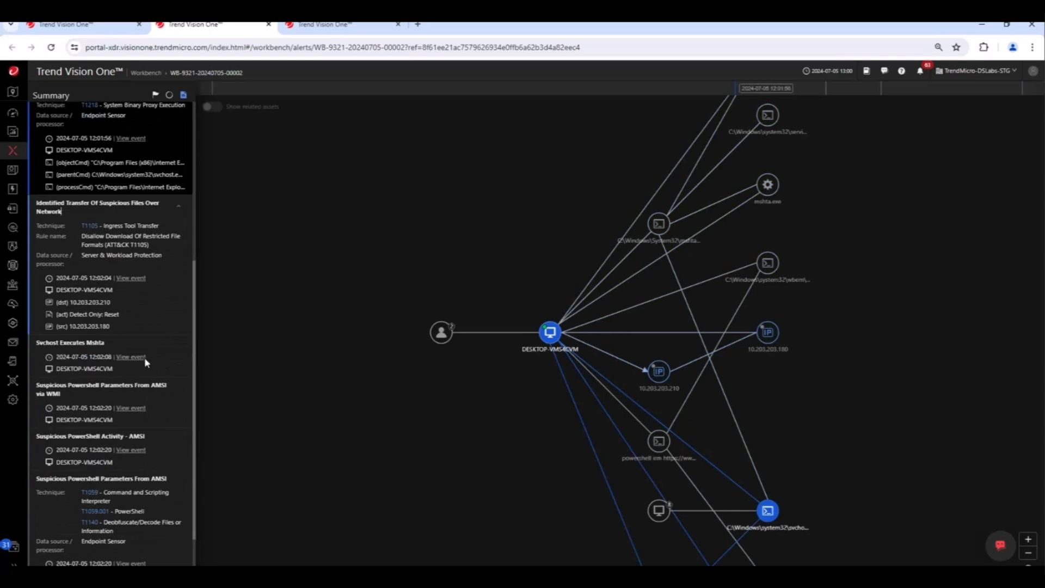